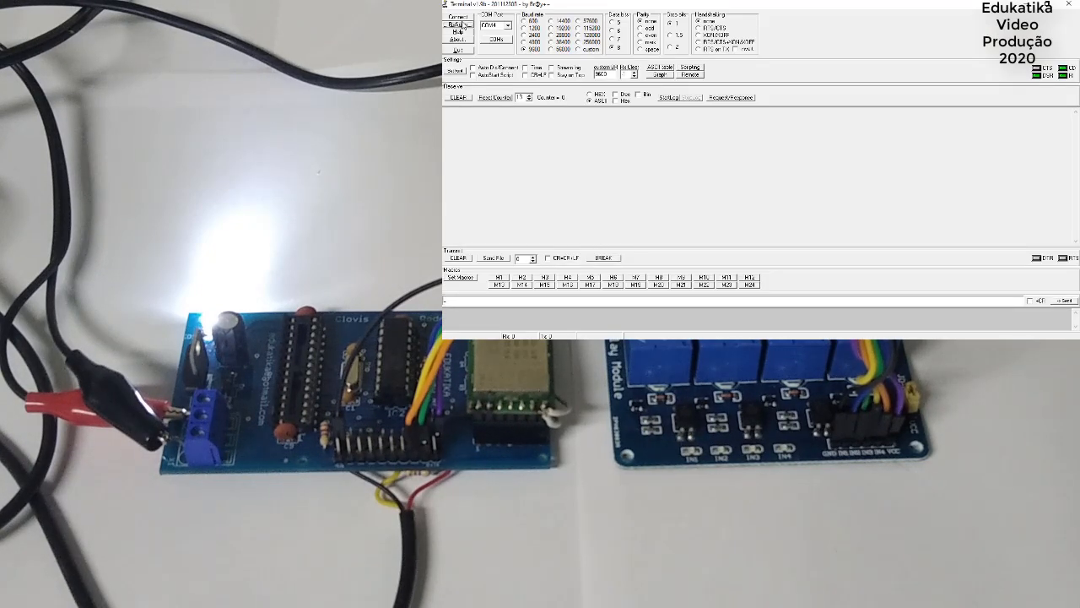
Connect the terminal to COM4 at 9600 baud so the LoRa board replies appear
left_click(458, 26)
type("ABC")
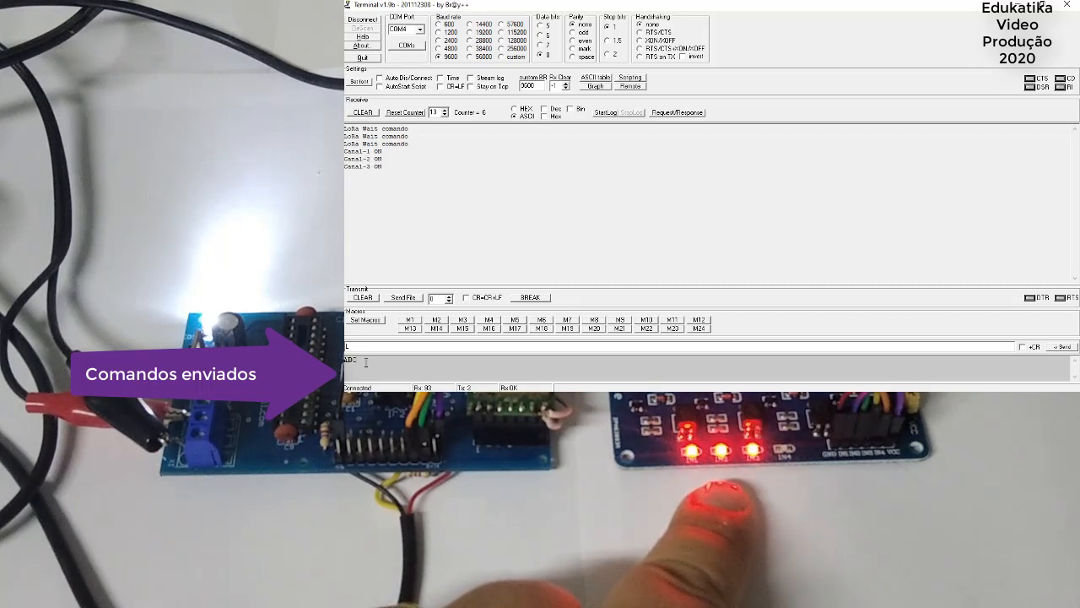
Send command D to switch relay channel 4 on, answered with an ON reply
type("D")
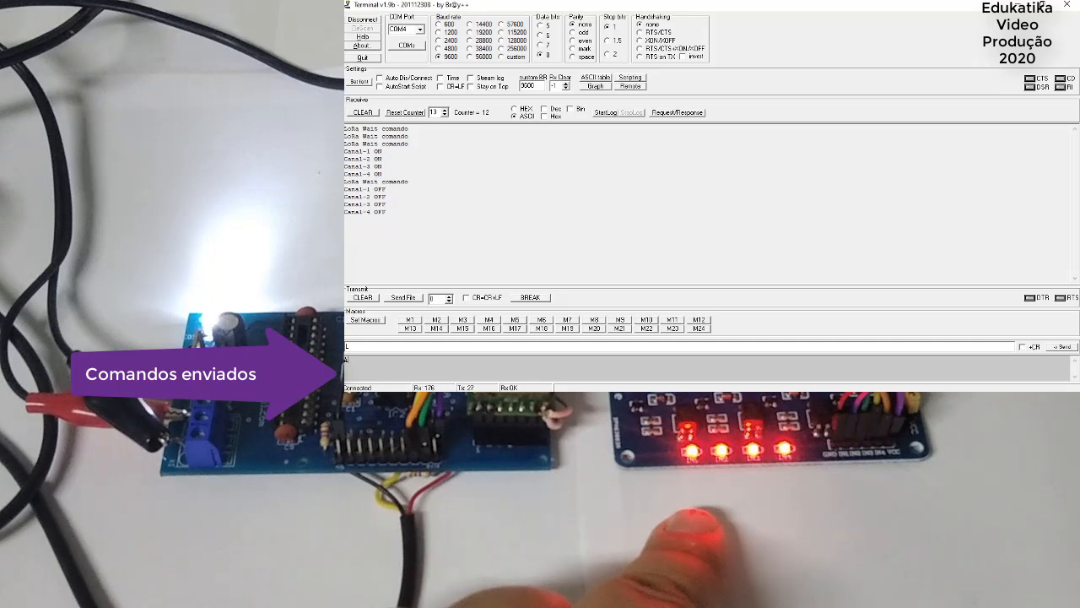
Send ABCD to turn relay channels 1, 2 and 3 back on with ON replies
type("ABCD")
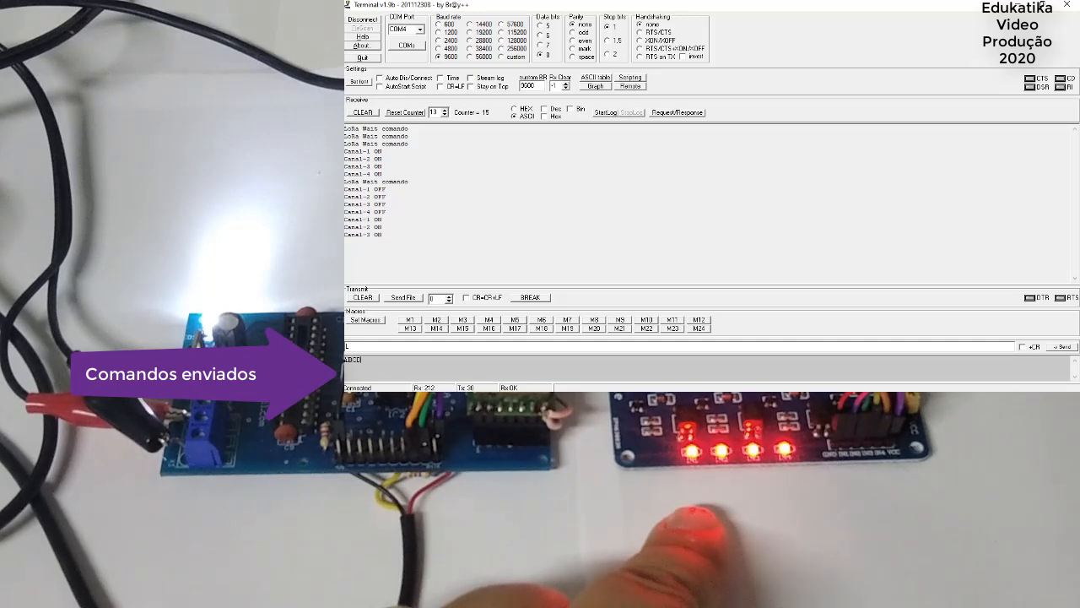